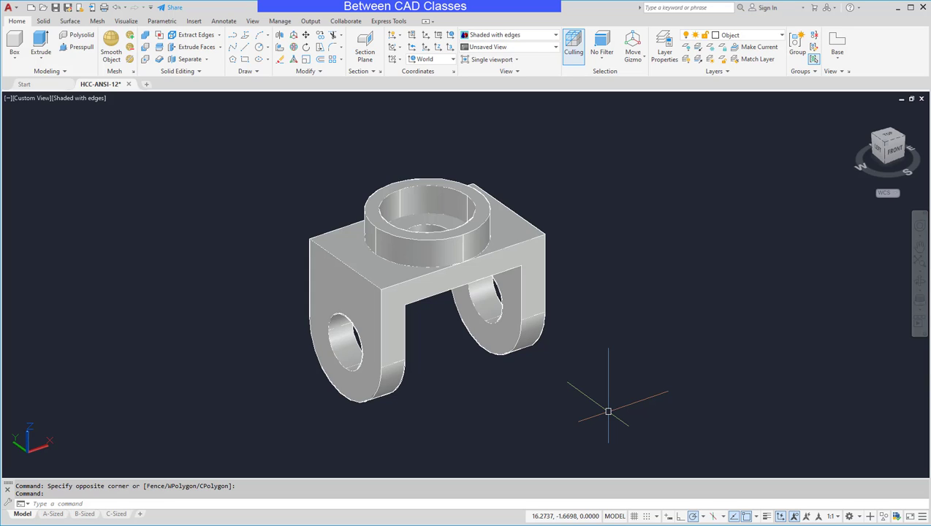
{"action": "mouse_move", "coordinate": [395, 391]}
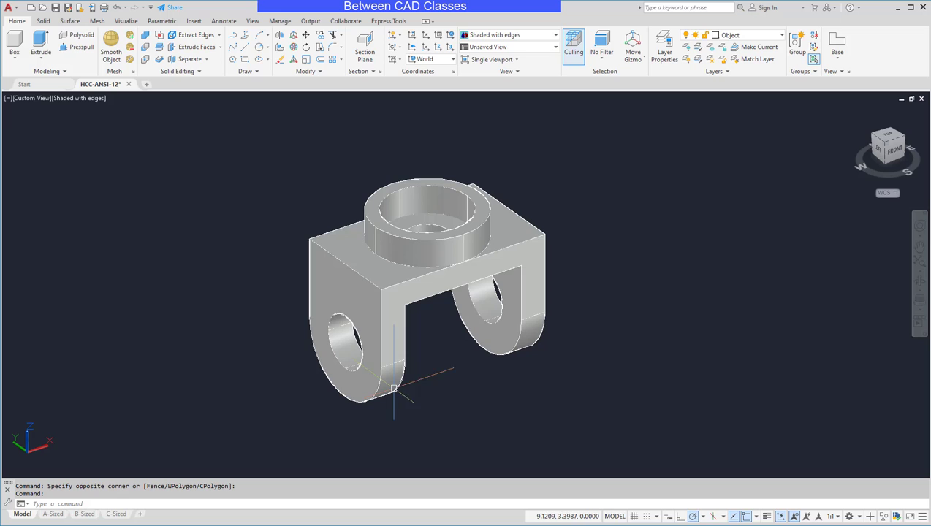
{"action": "mouse_move", "coordinate": [272, 325]}
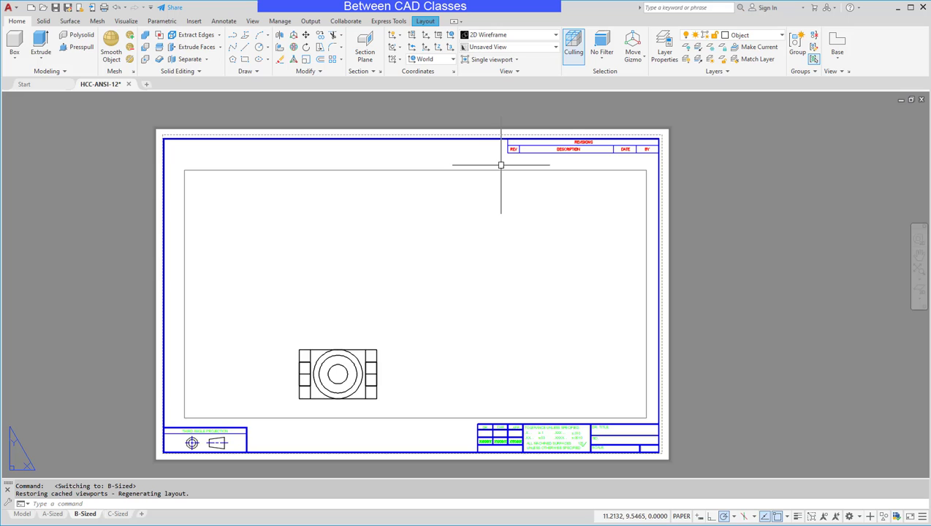
{"action": "mouse_move", "coordinate": [451, 220]}
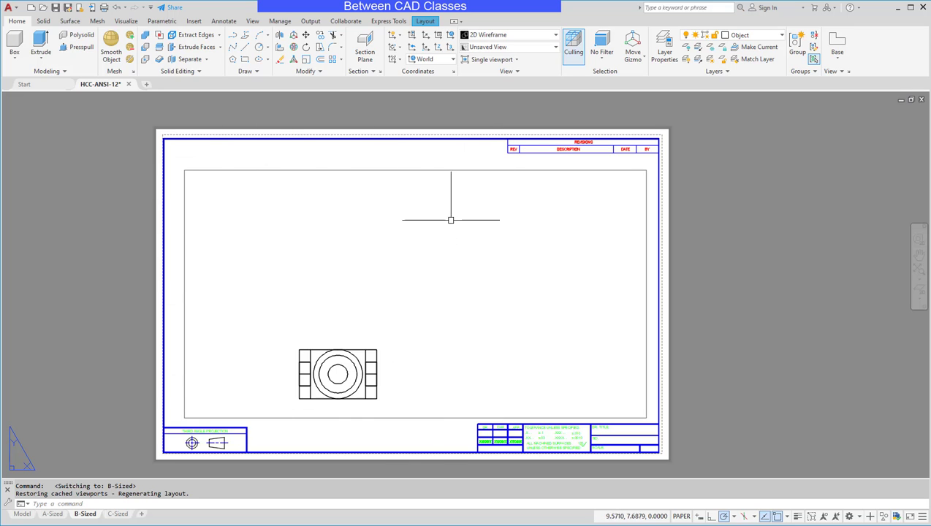
{"action": "mouse_move", "coordinate": [425, 172]}
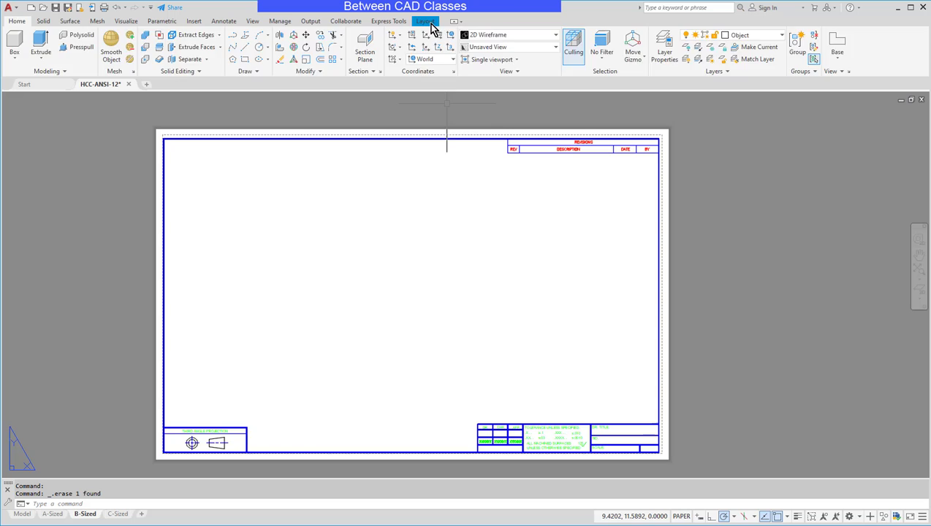
- Start a base drawing view from model space on the B-sized layout
{"action": "left_click", "coordinate": [426, 21]}
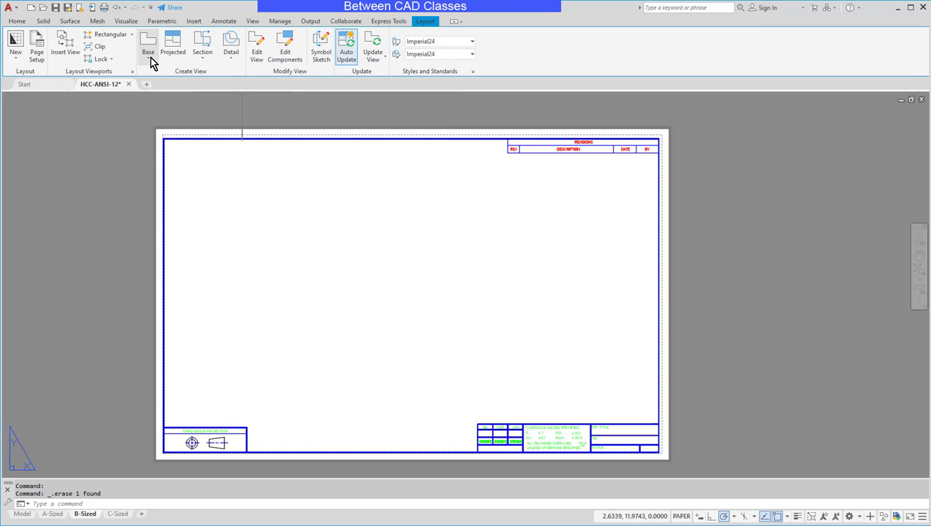
{"action": "left_click", "coordinate": [147, 48]}
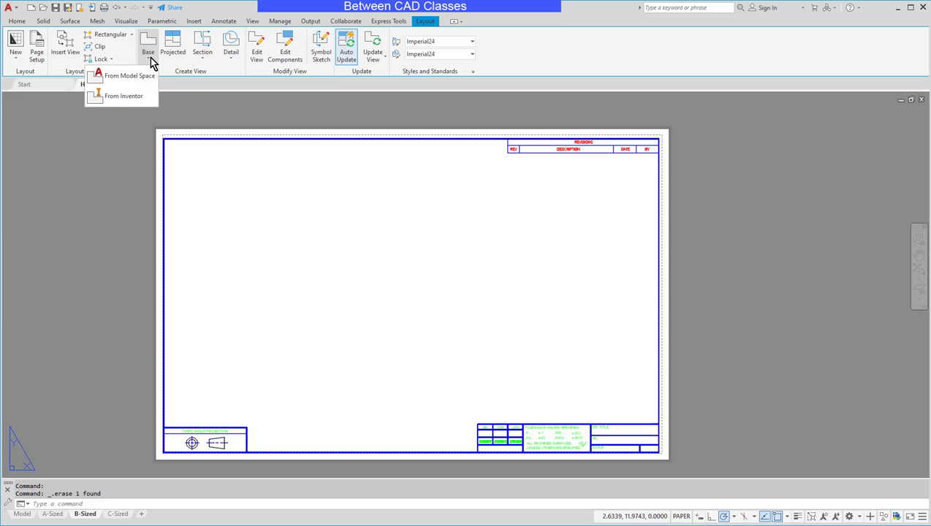
{"action": "mouse_move", "coordinate": [129, 75]}
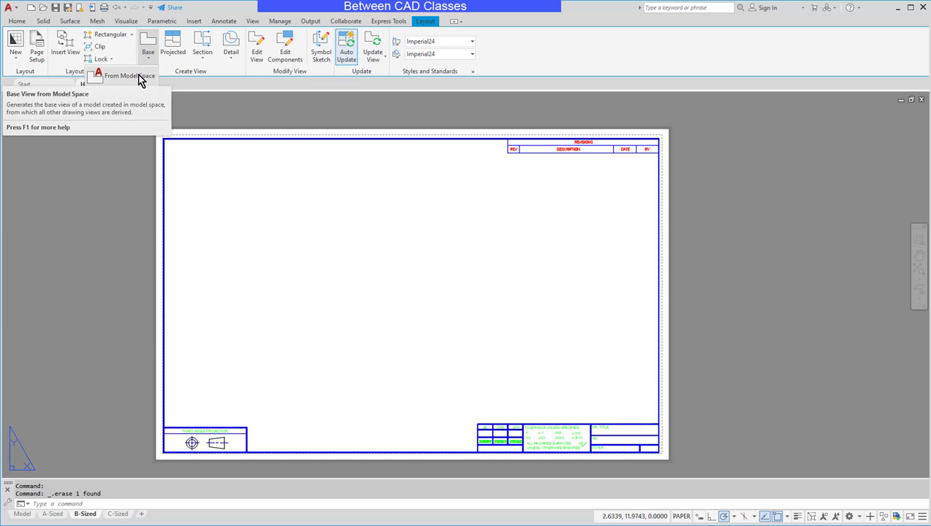
{"action": "left_click", "coordinate": [98, 75]}
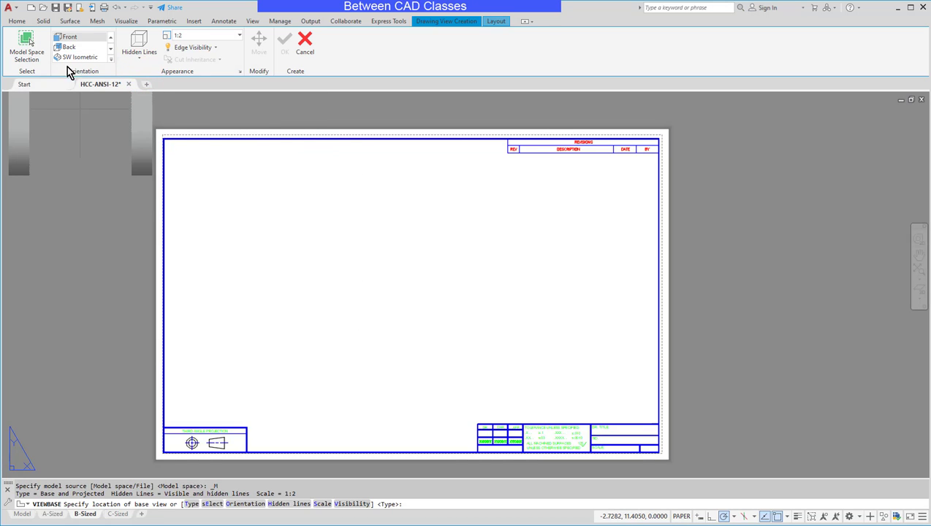
- Try the Left orientation for the base view, then set it back to Front
{"action": "left_click", "coordinate": [110, 57]}
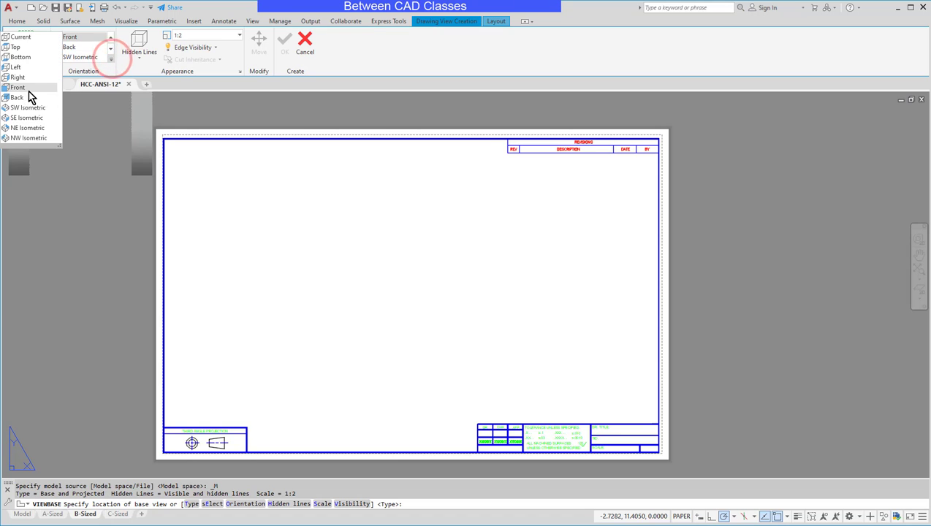
{"action": "left_click", "coordinate": [17, 87]}
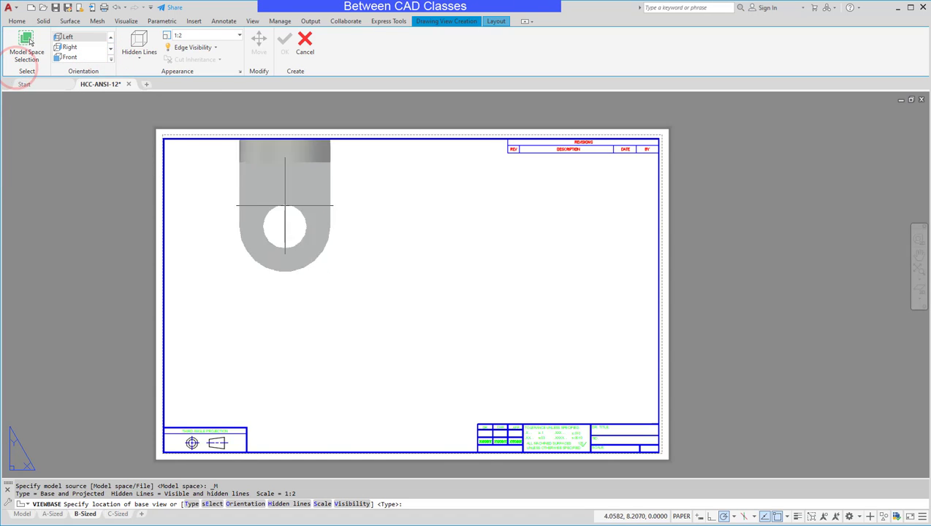
{"action": "left_click", "coordinate": [110, 57]}
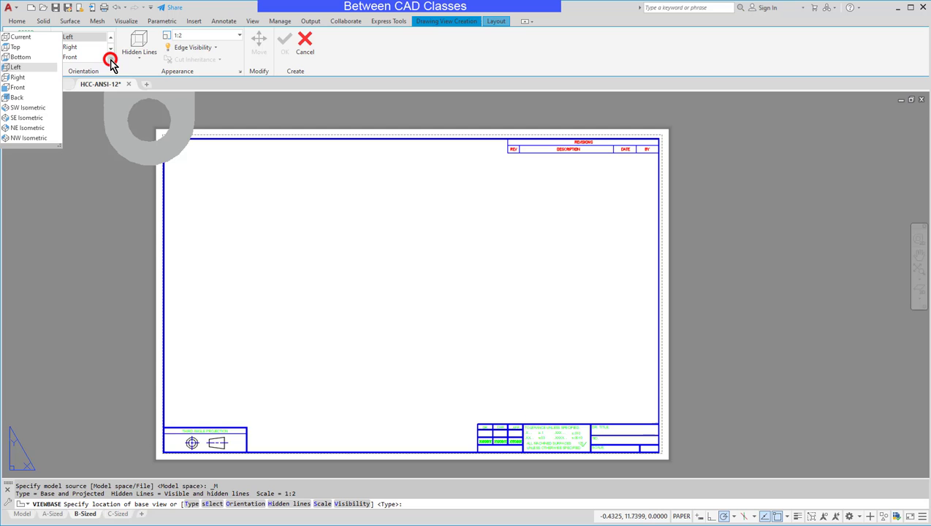
{"action": "mouse_move", "coordinate": [28, 88]}
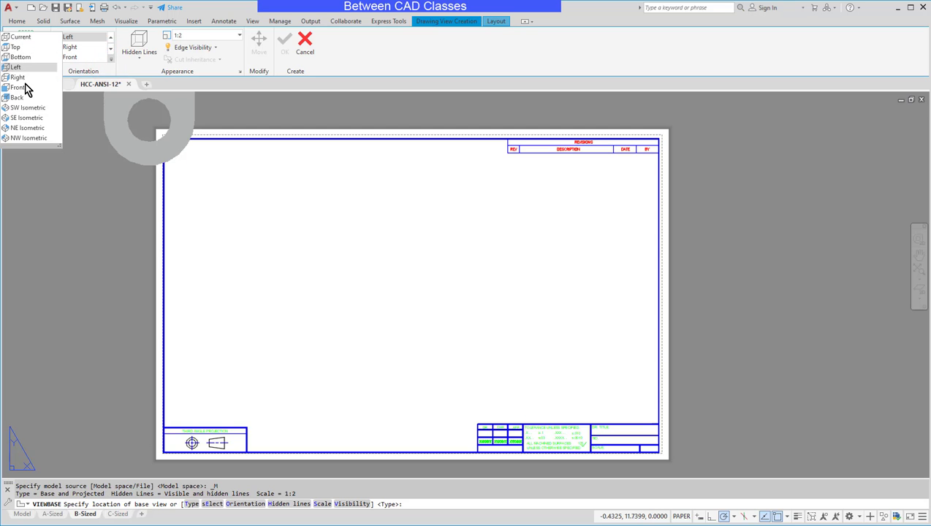
{"action": "left_click", "coordinate": [17, 87]}
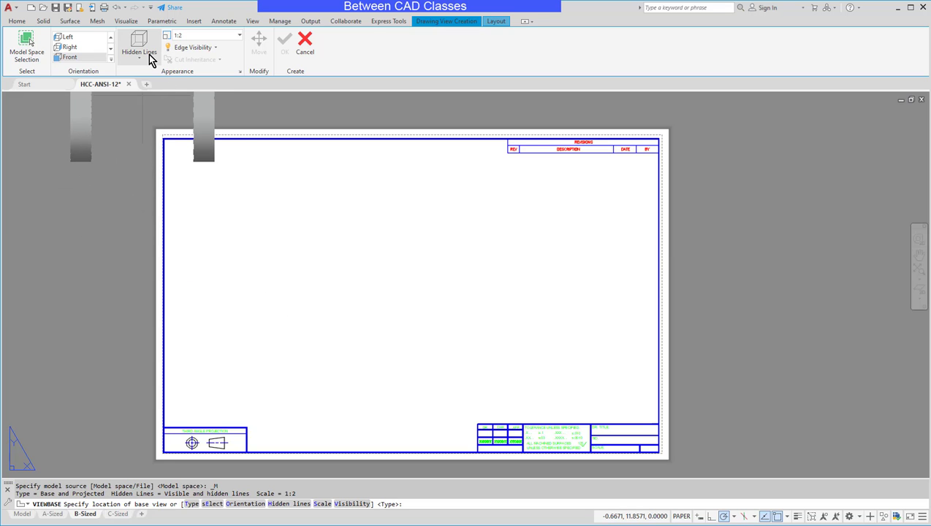
- Check the hidden-line display options and try the 1:4 view scale
{"action": "left_click", "coordinate": [139, 52]}
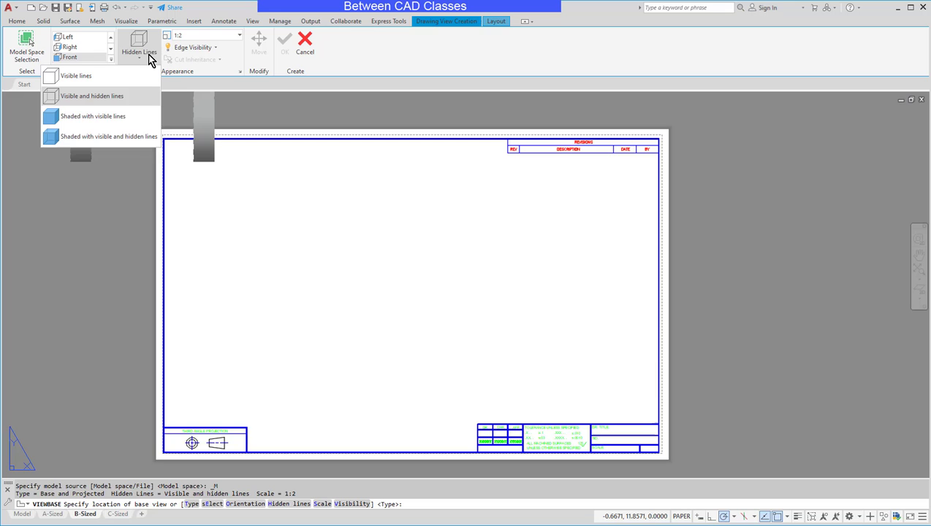
{"action": "mouse_move", "coordinate": [140, 45]}
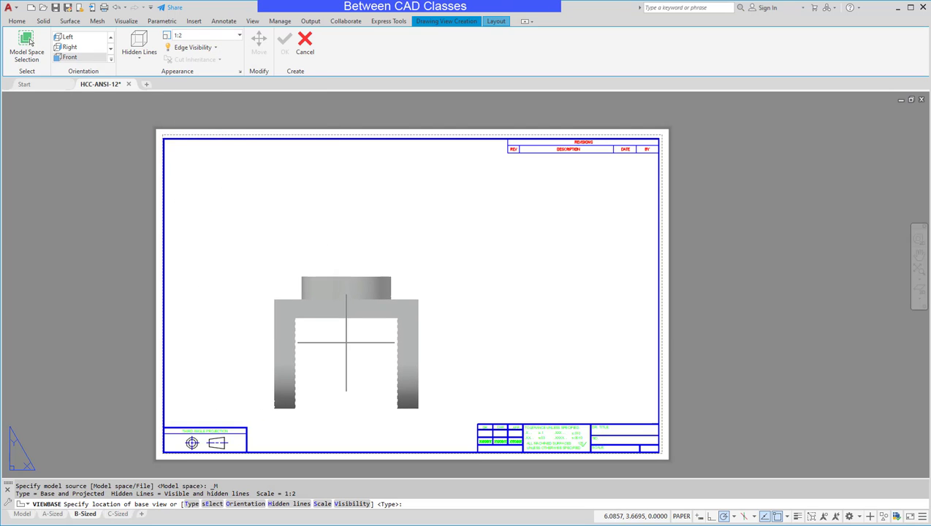
{"action": "mouse_move", "coordinate": [241, 40]}
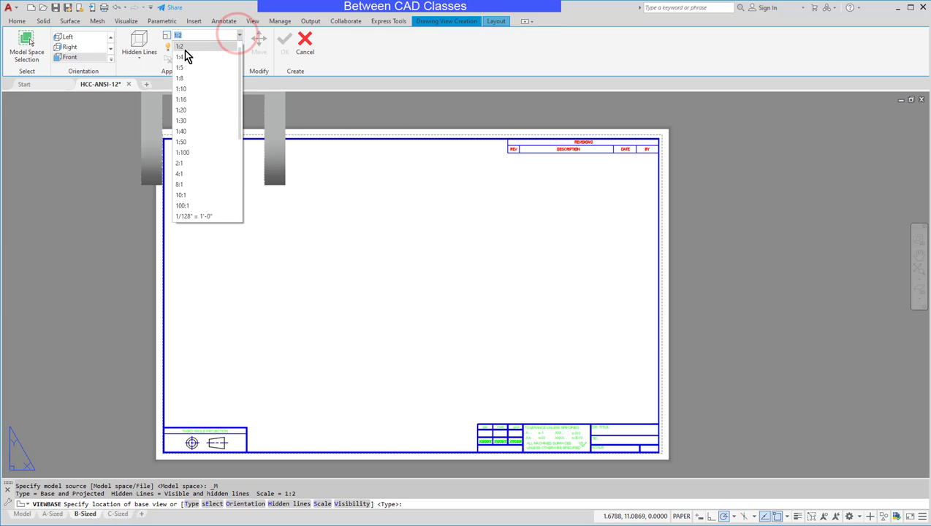
{"action": "left_click", "coordinate": [180, 57]}
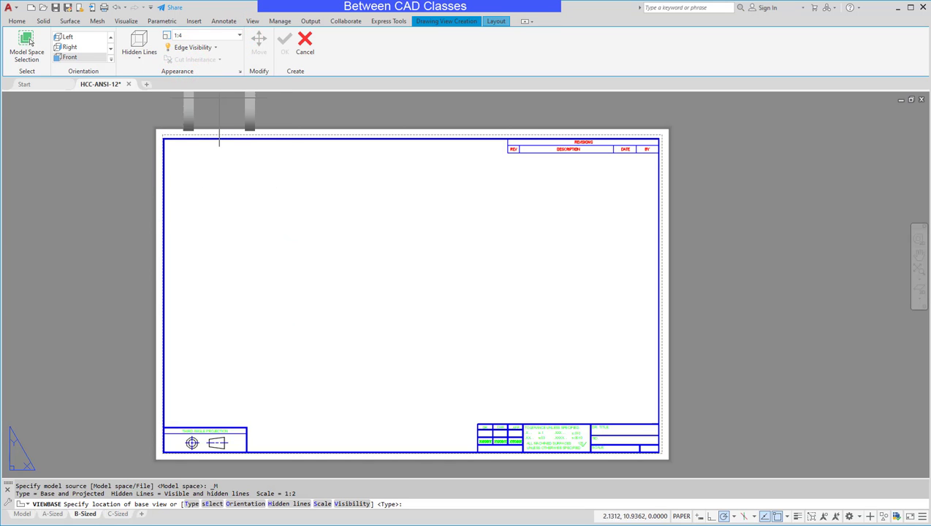
{"action": "left_click", "coordinate": [239, 35]}
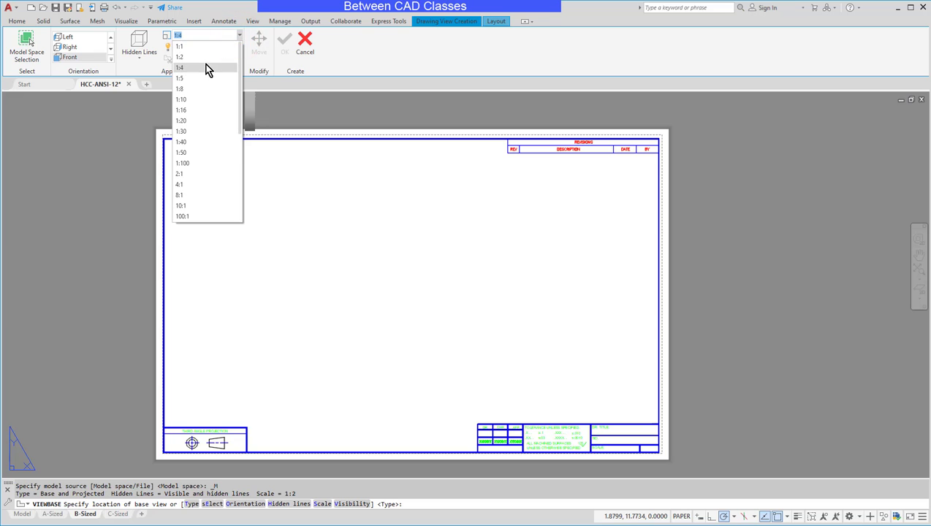
{"action": "left_click", "coordinate": [179, 57]}
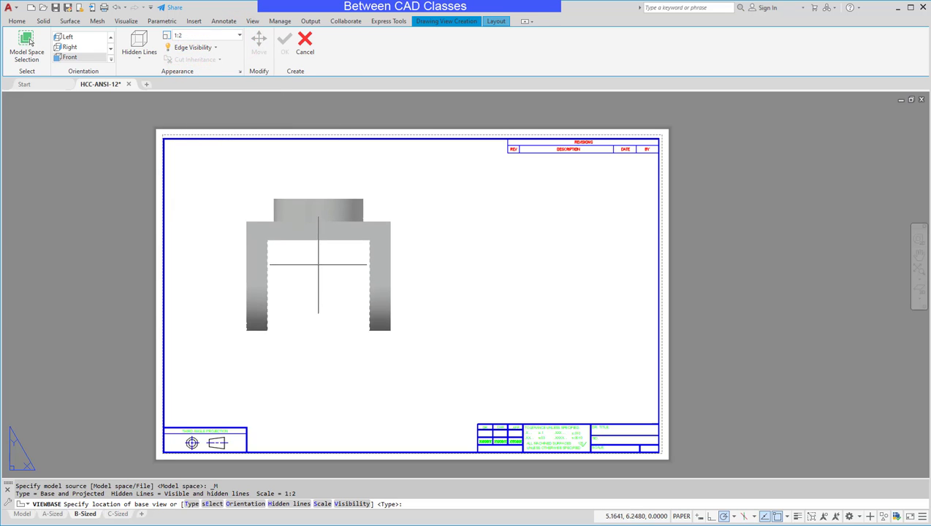
- Check edge visibility, then place the front base view at the sheet's lower left
{"action": "left_click", "coordinate": [194, 47]}
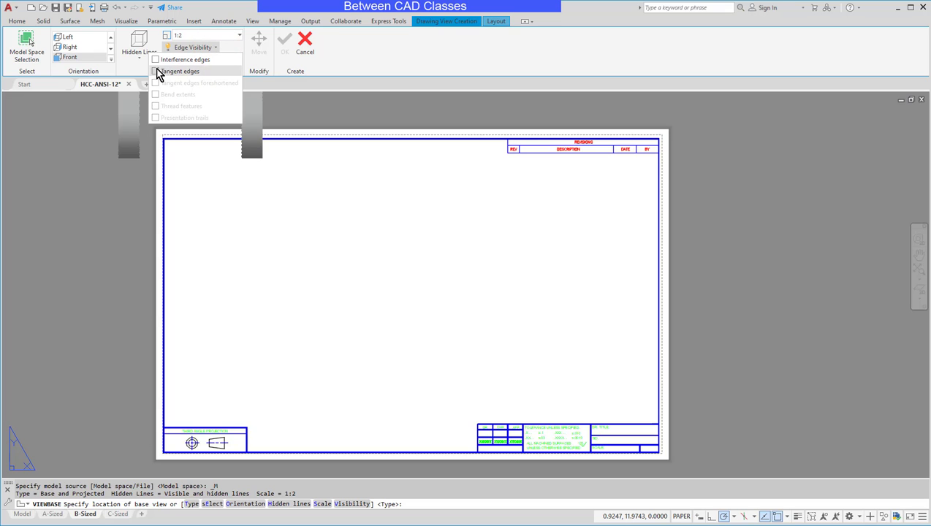
{"action": "mouse_move", "coordinate": [227, 51]}
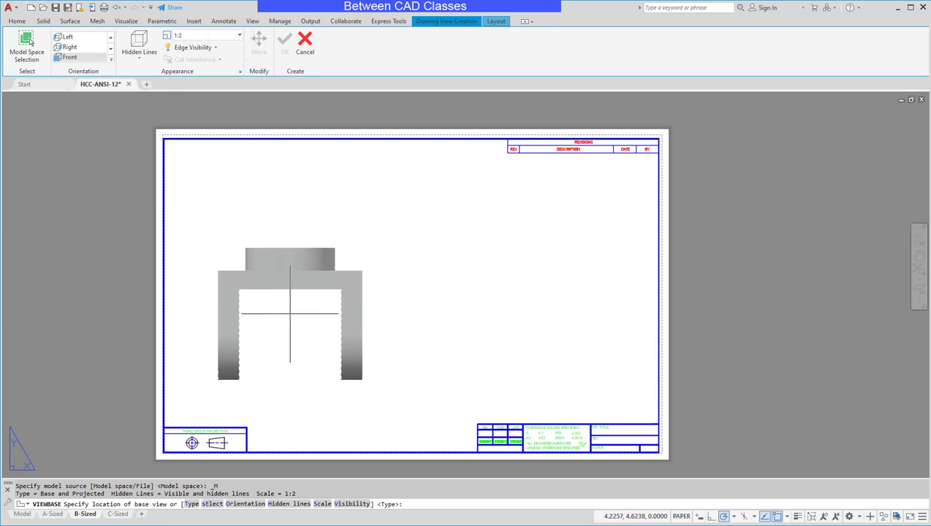
{"action": "mouse_move", "coordinate": [286, 344]}
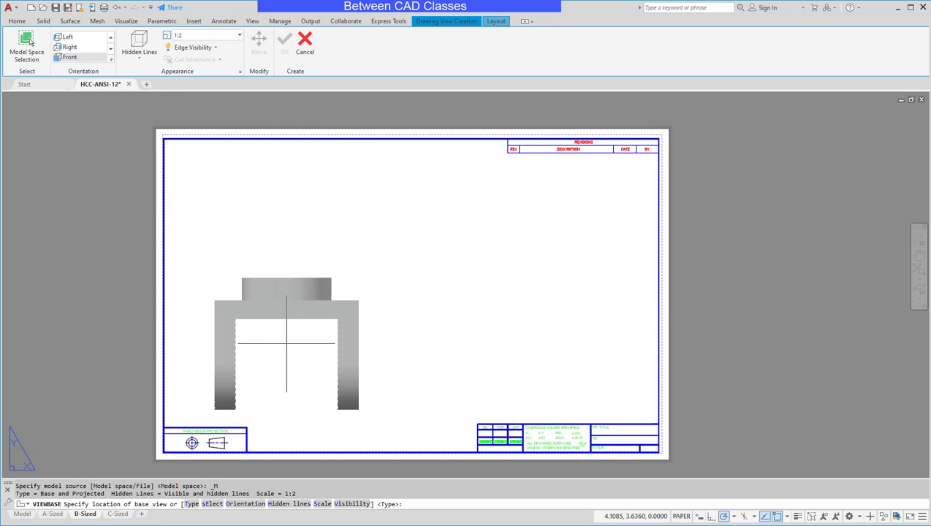
{"action": "left_click", "coordinate": [286, 344]}
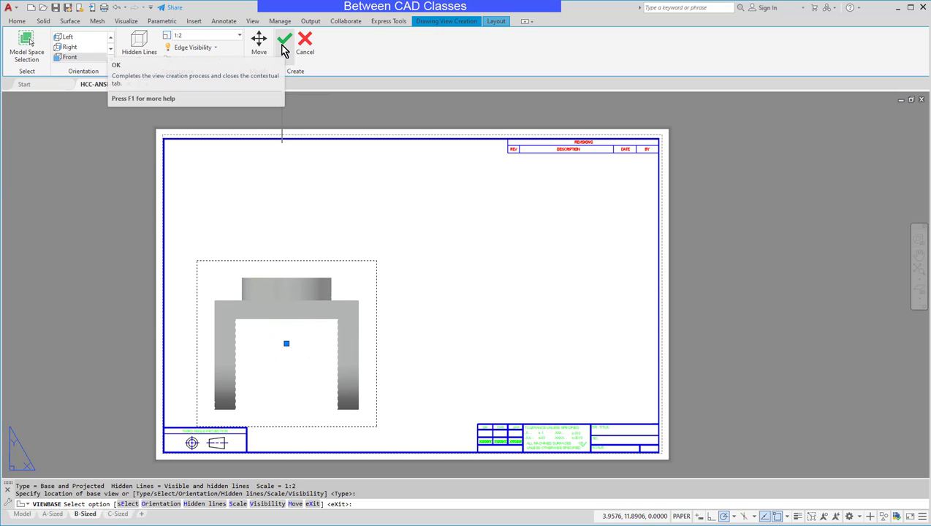
- Project top and right views from the front view and place them
{"action": "left_click", "coordinate": [284, 40]}
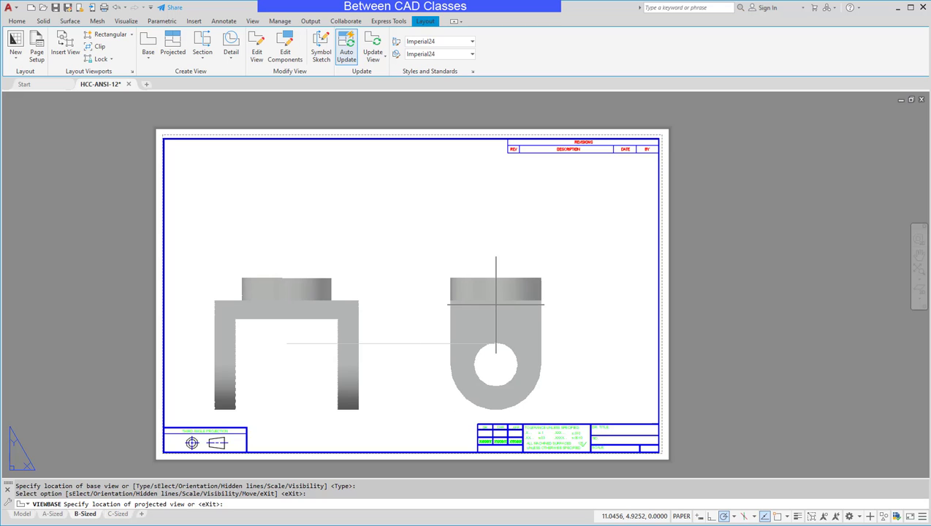
{"action": "mouse_move", "coordinate": [486, 304]}
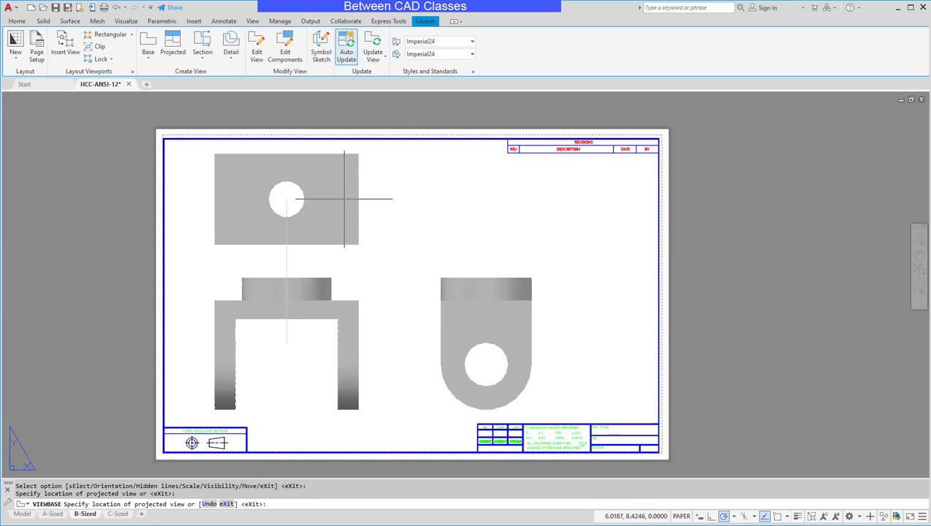
{"action": "left_click", "coordinate": [479, 212]}
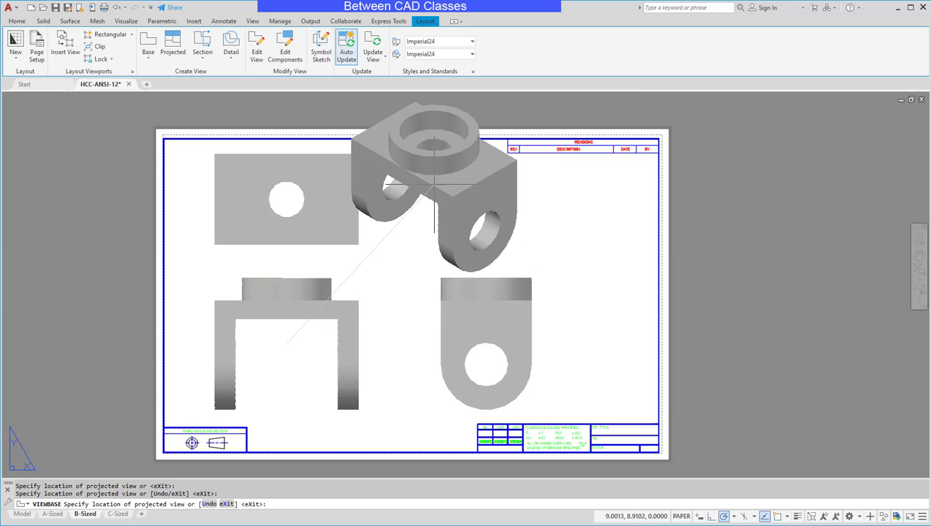
{"action": "left_click", "coordinate": [468, 223]}
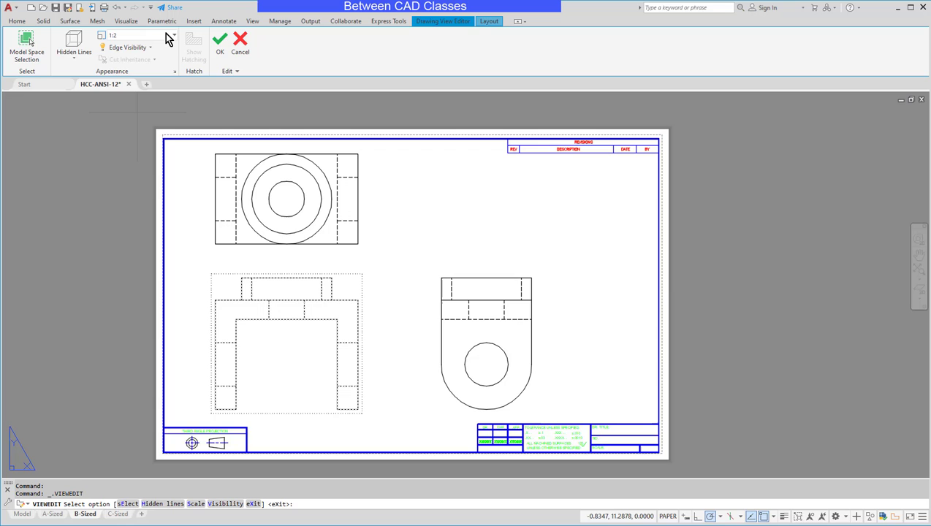
{"action": "mouse_move", "coordinate": [113, 35]}
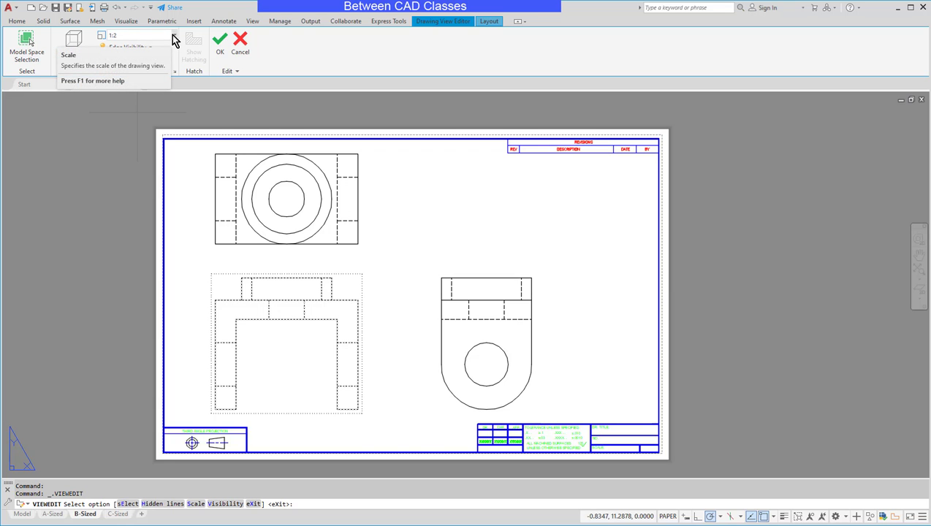
- Set the front view and its projected views to 1:4 scale
{"action": "left_click", "coordinate": [114, 36]}
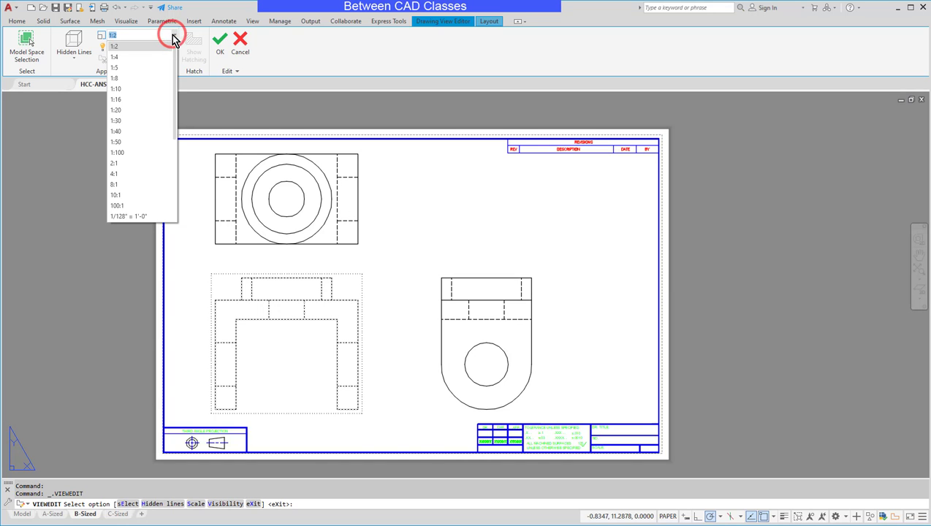
{"action": "left_click", "coordinate": [114, 57]}
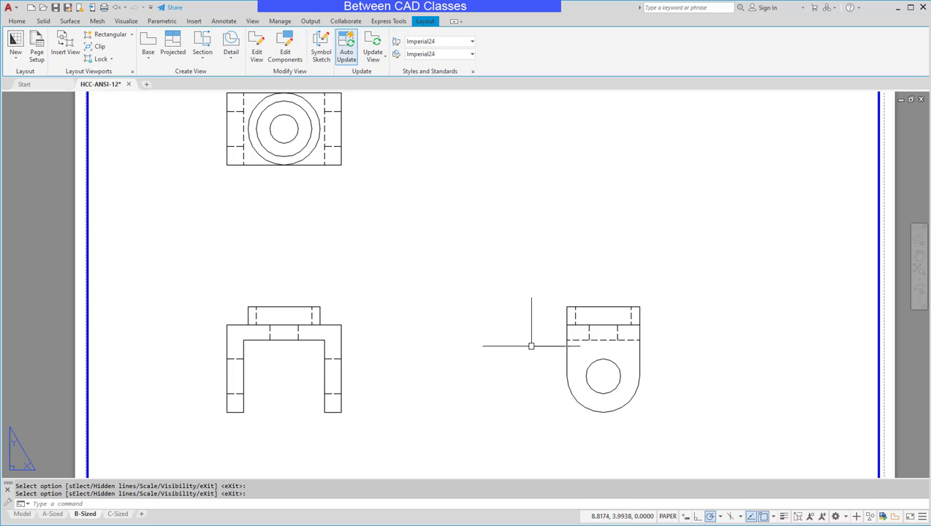
{"action": "left_click", "coordinate": [602, 358]}
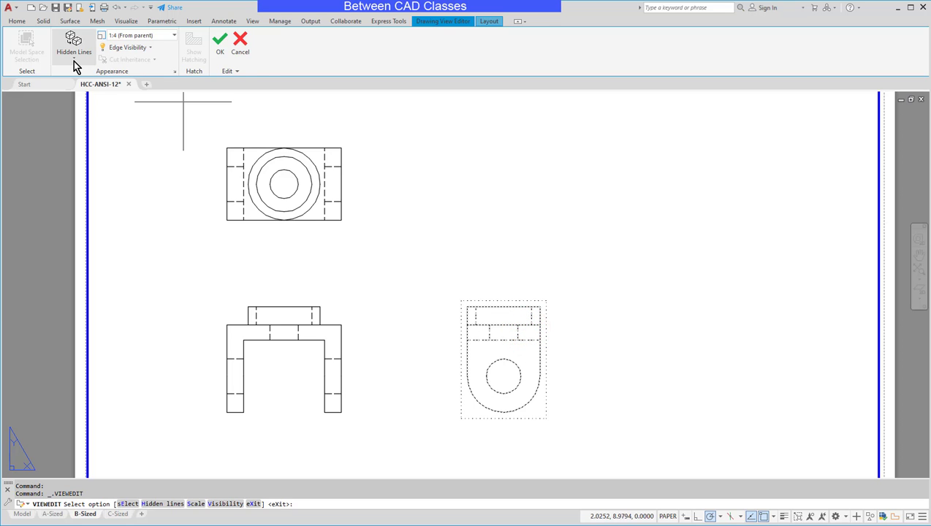
{"action": "mouse_move", "coordinate": [73, 62]}
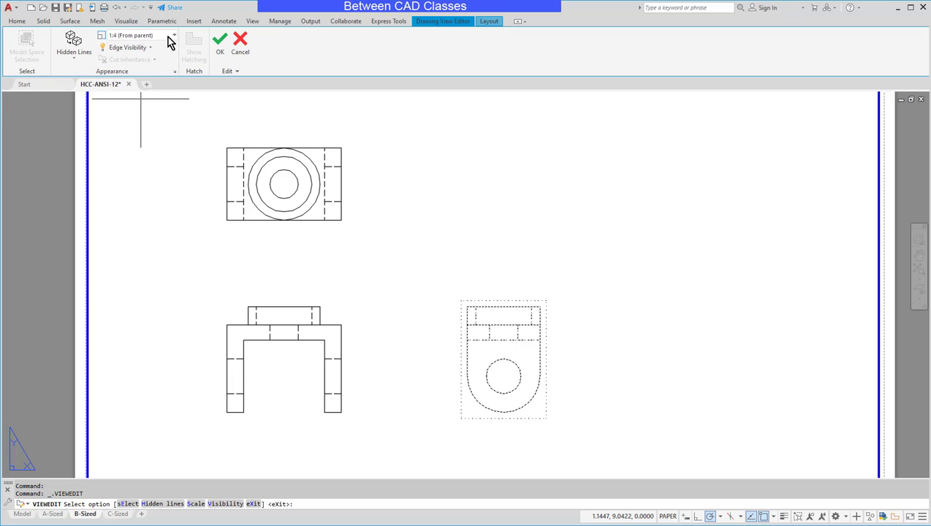
{"action": "mouse_move", "coordinate": [574, 182]}
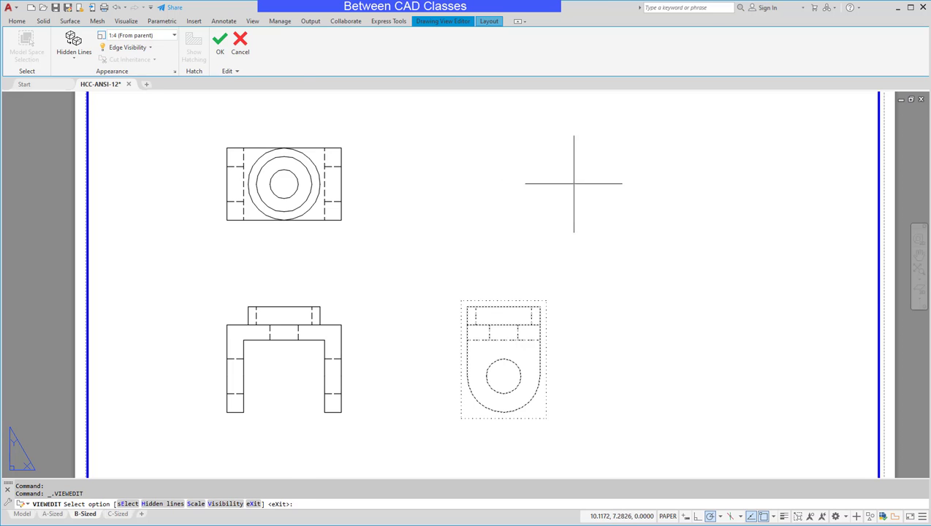
{"action": "left_click", "coordinate": [241, 44]}
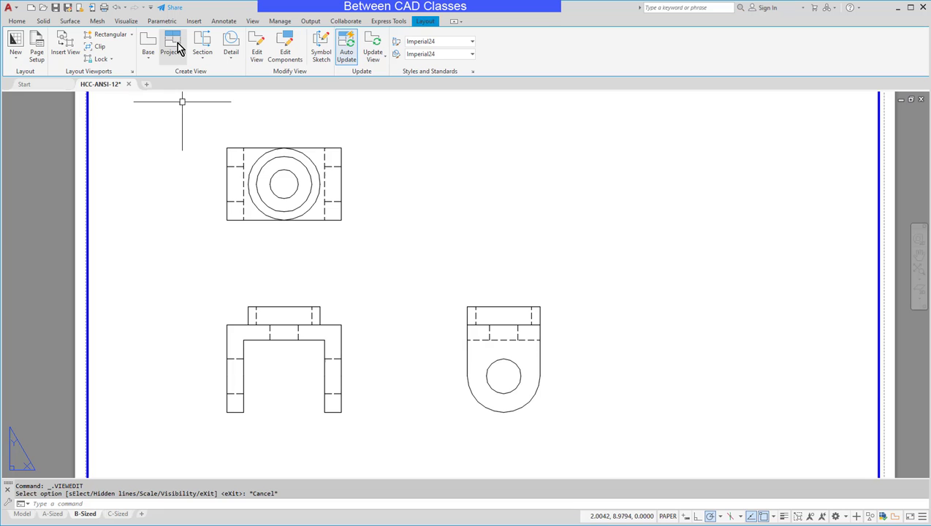
- Project an isometric view from the front view to the sheet's upper right
{"action": "left_click", "coordinate": [172, 45]}
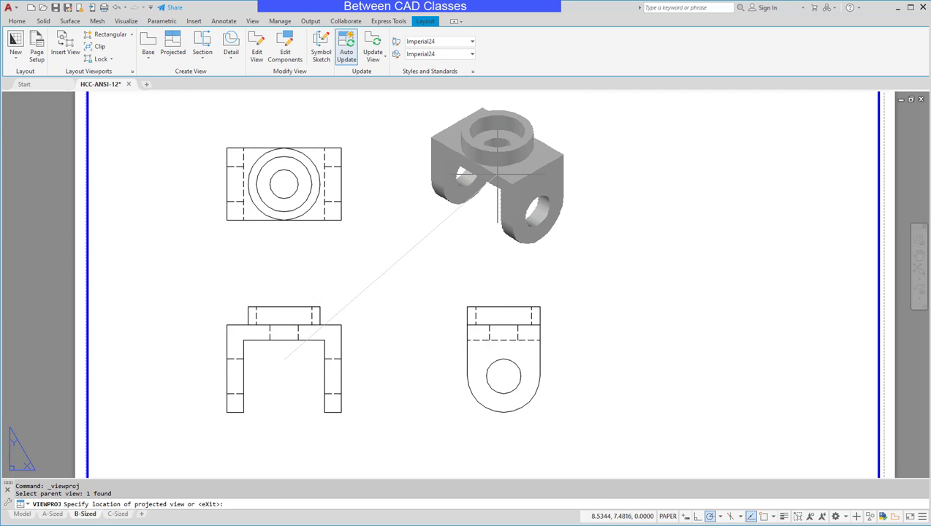
{"action": "left_click", "coordinate": [494, 176]}
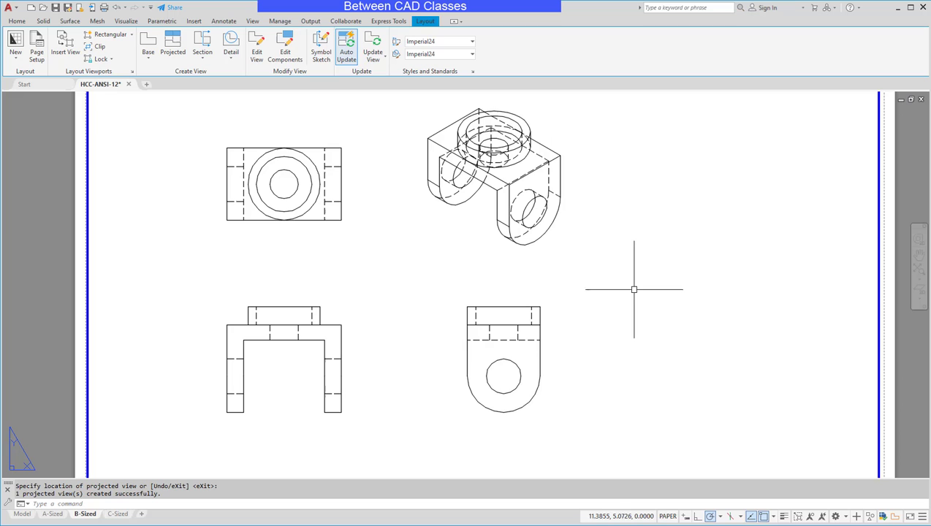
{"action": "mouse_move", "coordinate": [442, 309]}
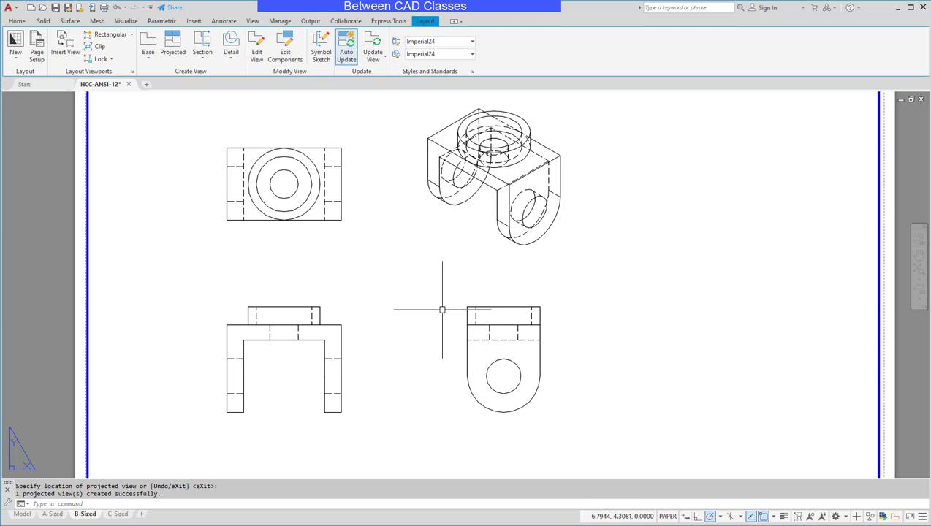
{"action": "mouse_move", "coordinate": [453, 257]}
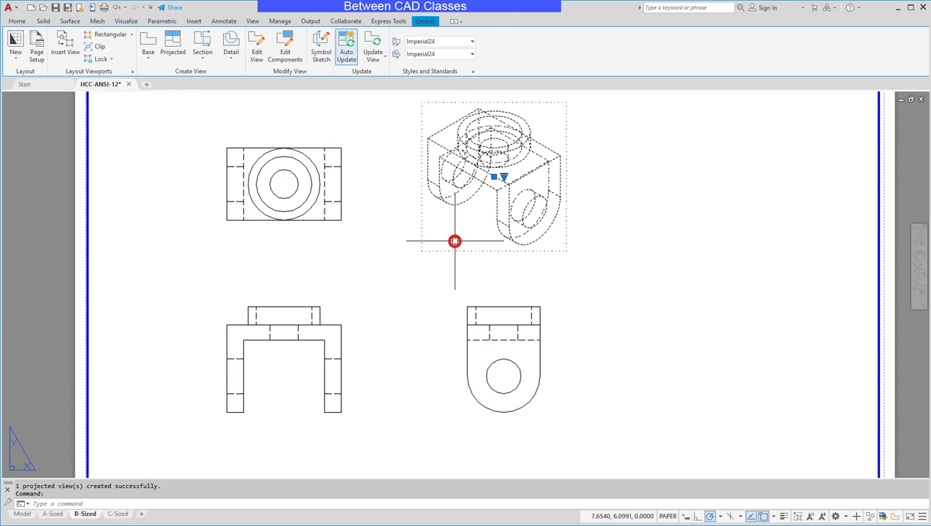
- Change the isometric view's style to Shaded with visible lines
{"action": "left_click", "coordinate": [455, 241]}
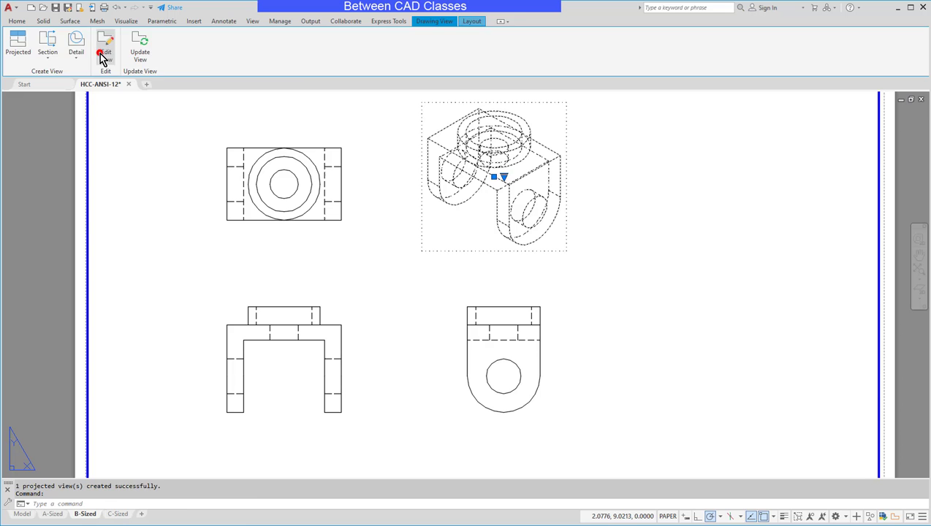
{"action": "left_click", "coordinate": [105, 48]}
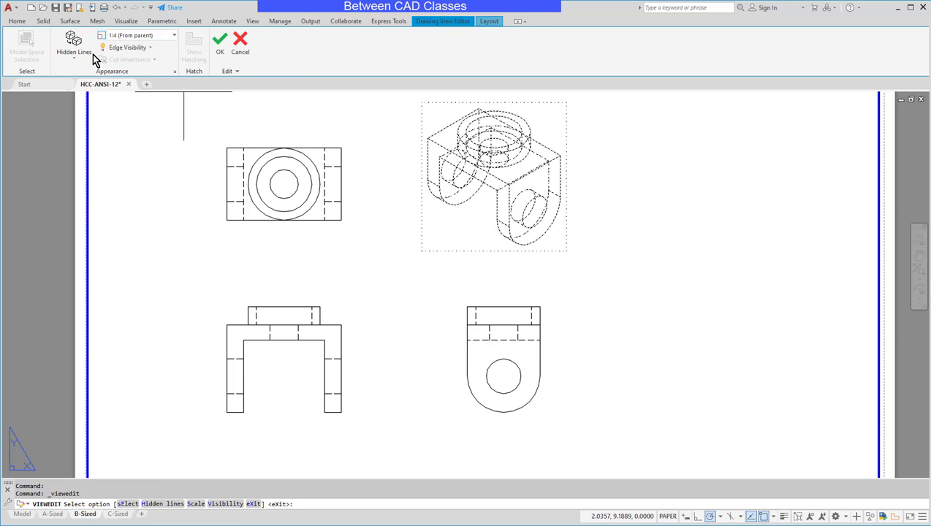
{"action": "left_click", "coordinate": [73, 52]}
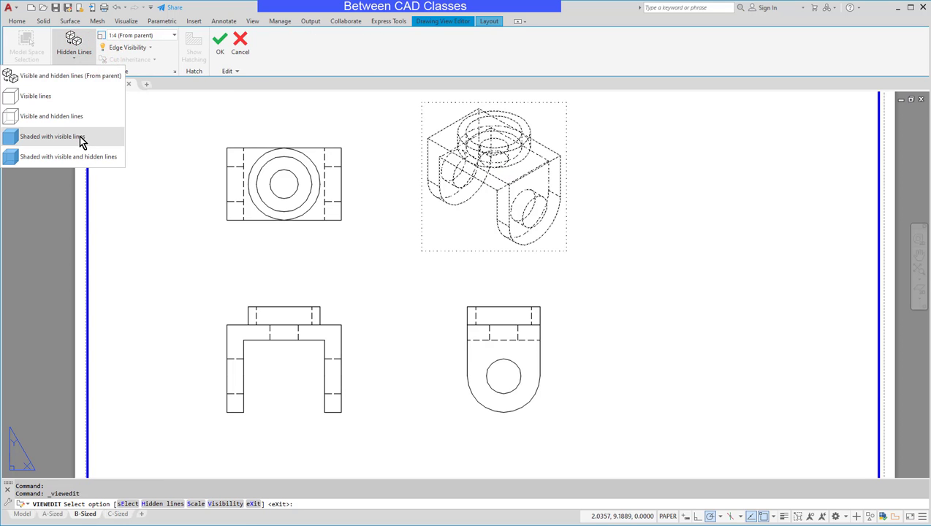
{"action": "left_click", "coordinate": [52, 136]}
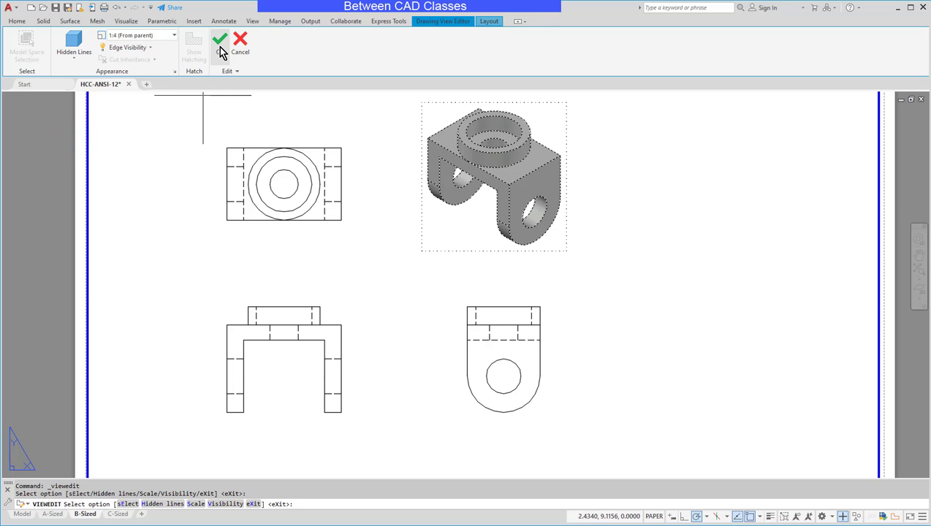
{"action": "left_click", "coordinate": [220, 39]}
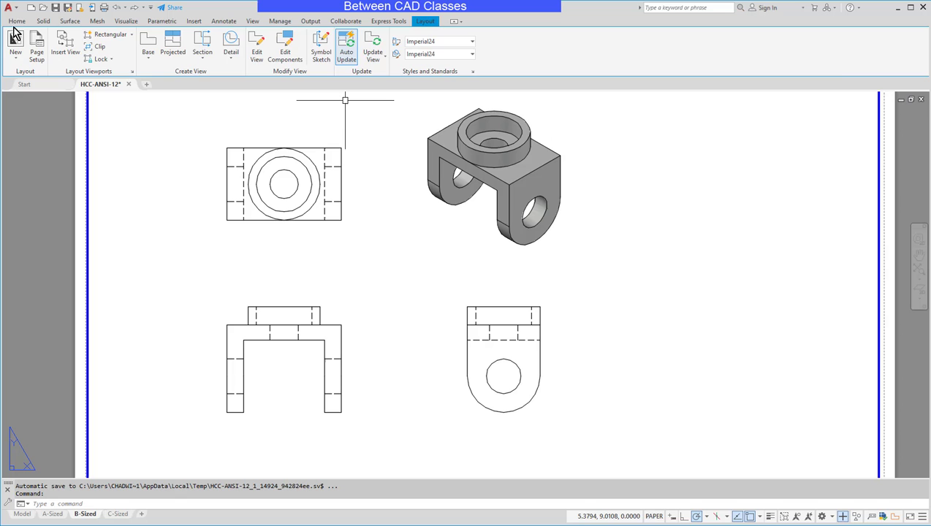
- Switch from the Home ribbon to the Annotate tab's dimensioning tools
{"action": "left_click", "coordinate": [17, 20]}
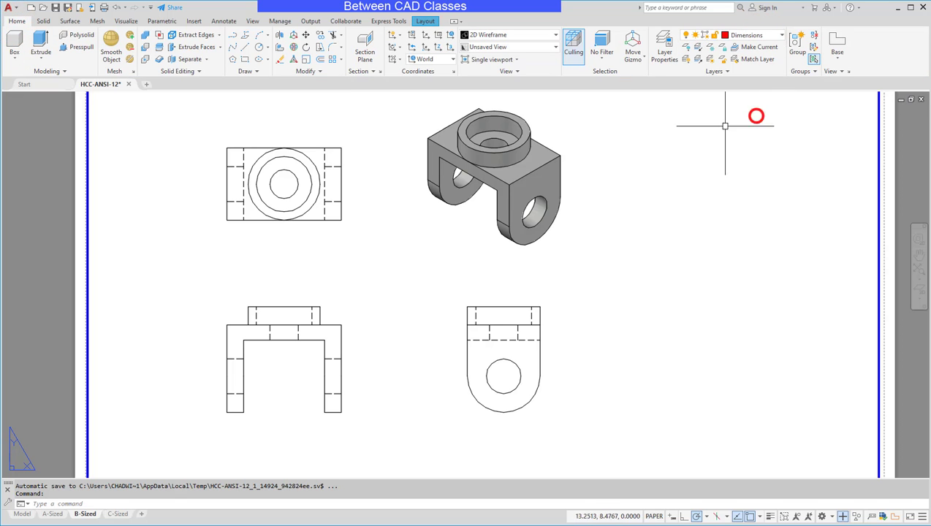
{"action": "mouse_move", "coordinate": [224, 20]}
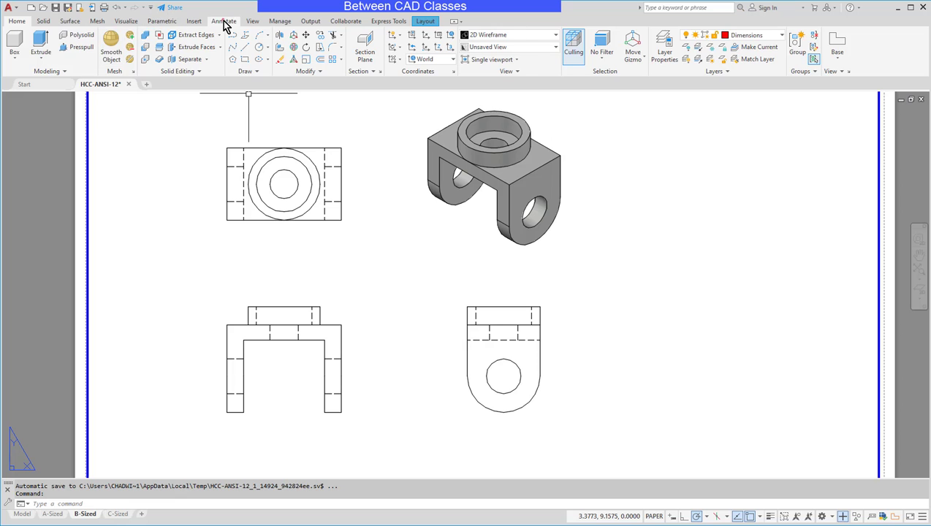
{"action": "left_click", "coordinate": [223, 20]}
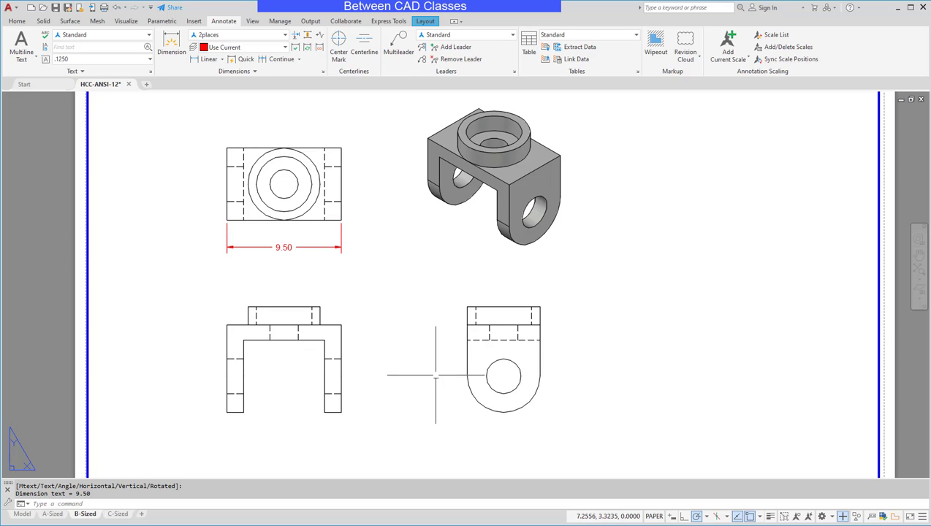
{"action": "mouse_move", "coordinate": [701, 335]}
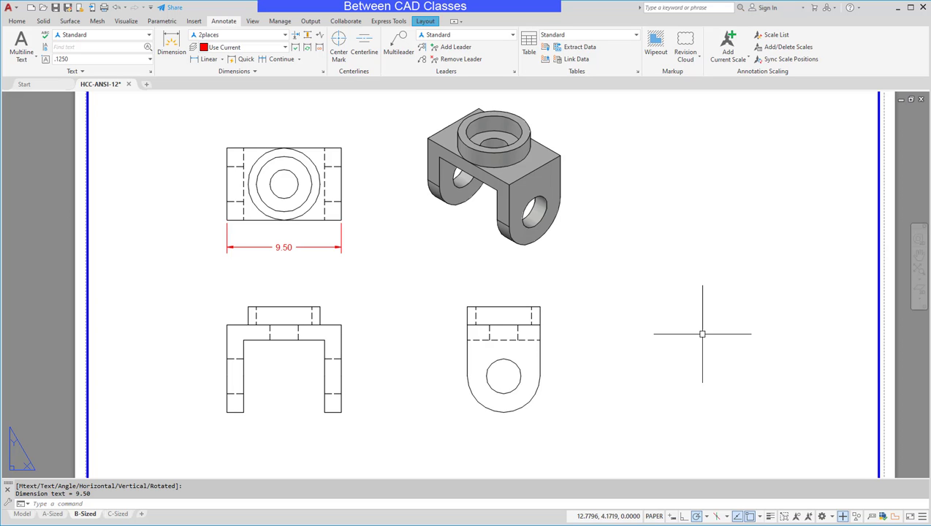
{"action": "mouse_move", "coordinate": [720, 330]}
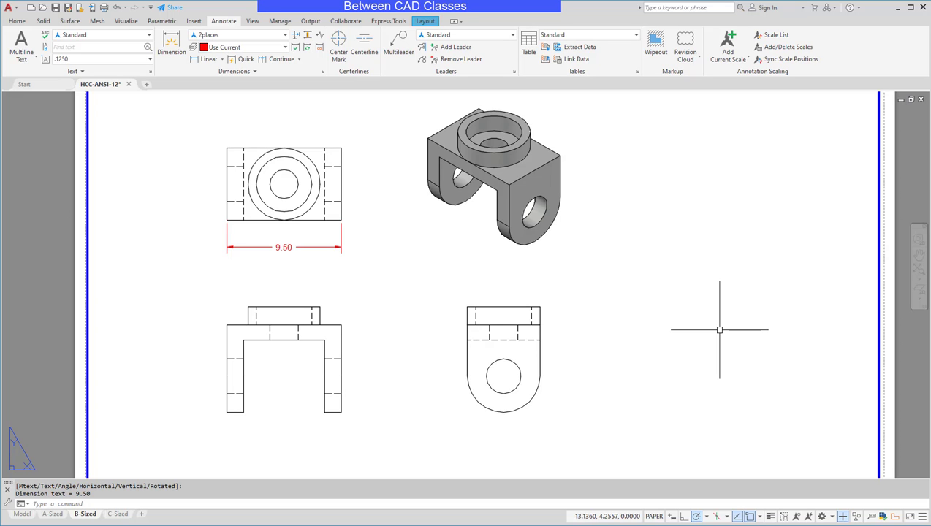